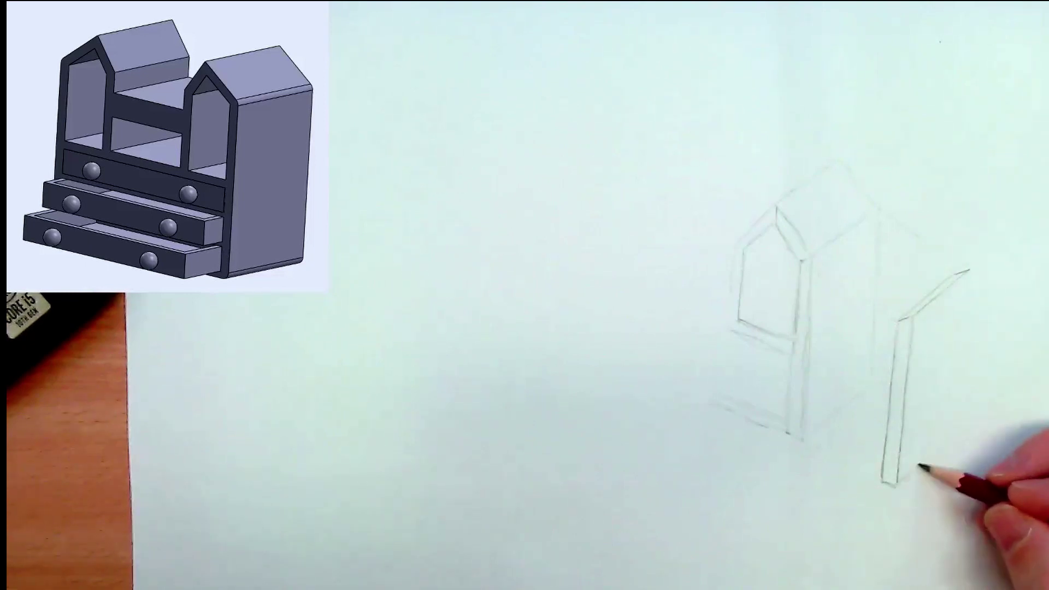
mouse_move(957, 408)
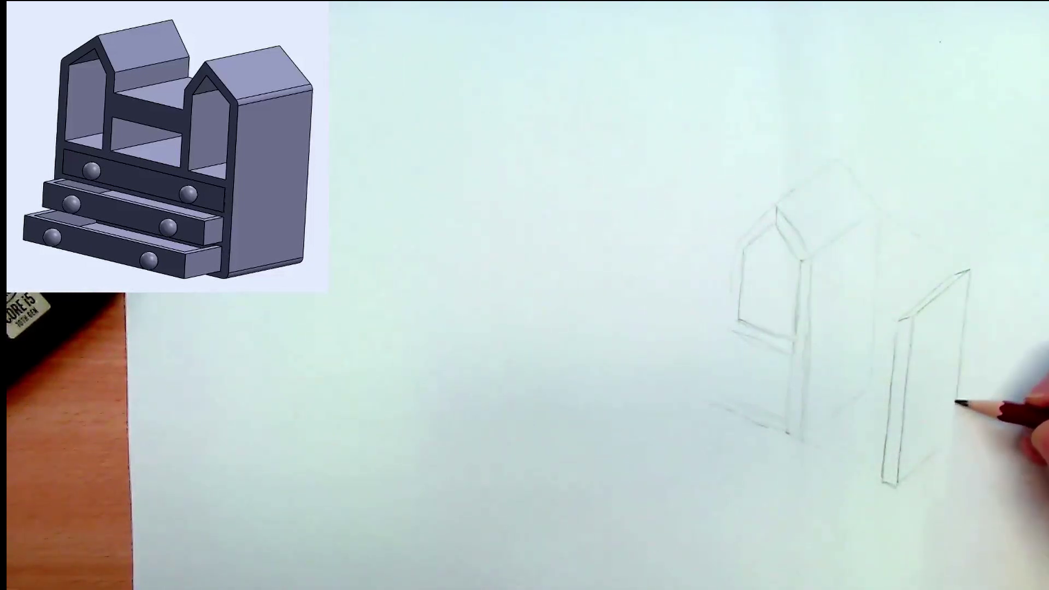